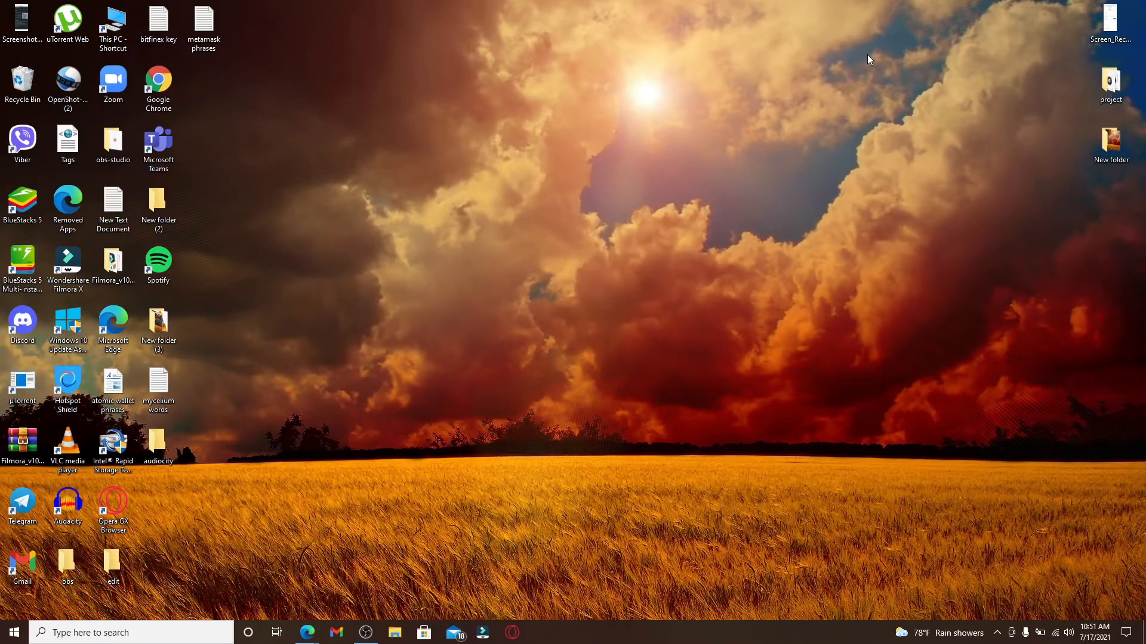
Step: Enter 'rup' as the user name on the Heartland Payroll login page
click(158, 84)
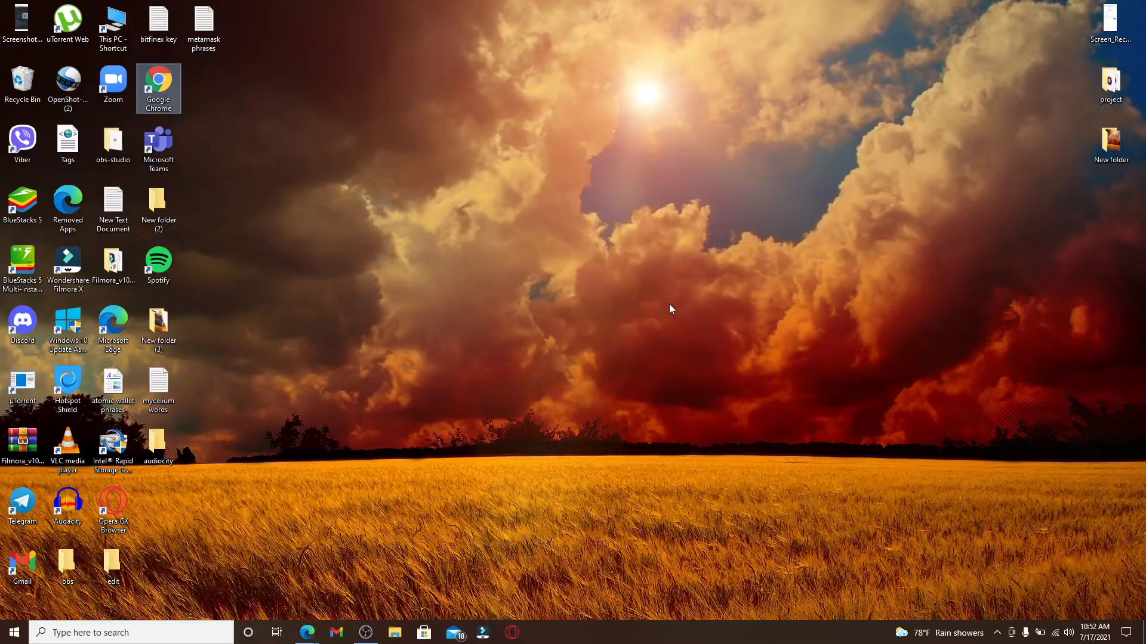
mouse_move(606, 380)
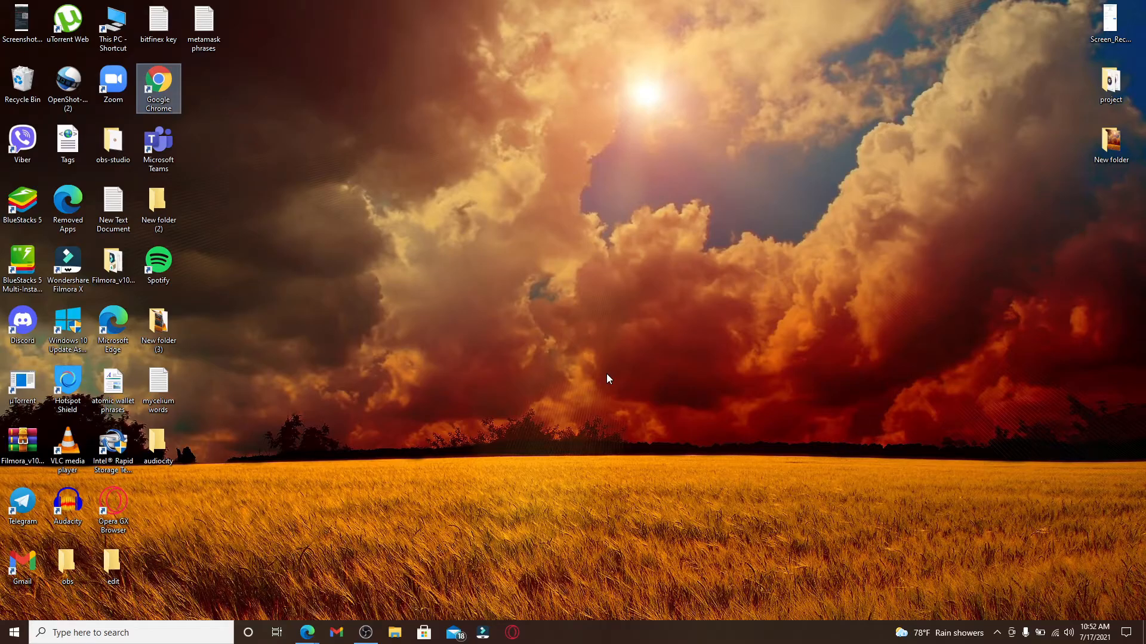
mouse_move(444, 536)
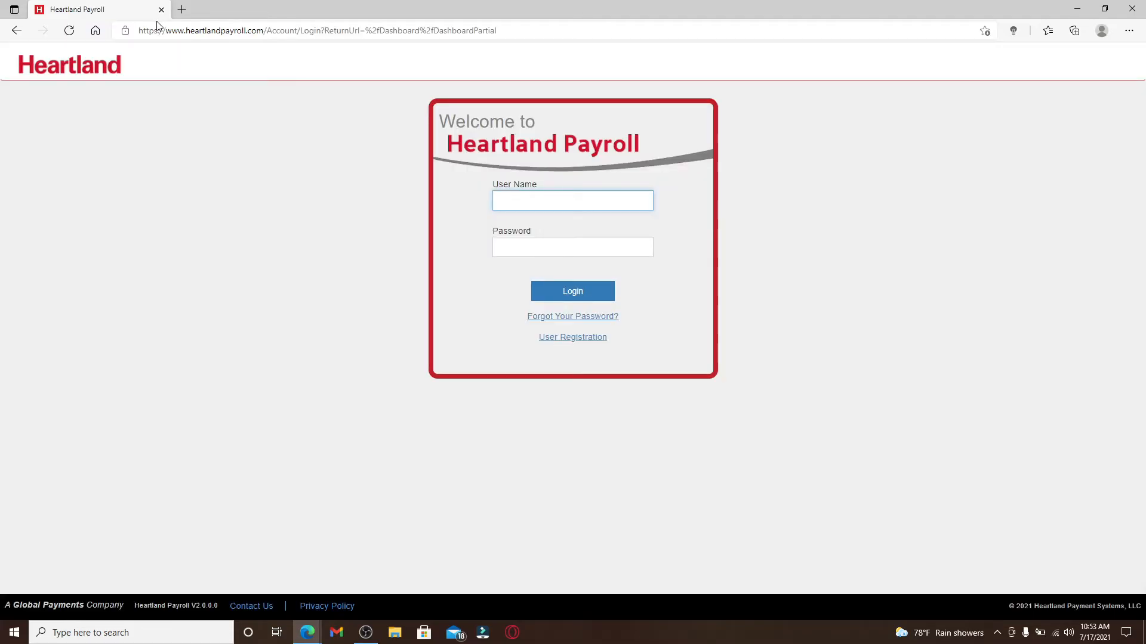
text(rupadul1)
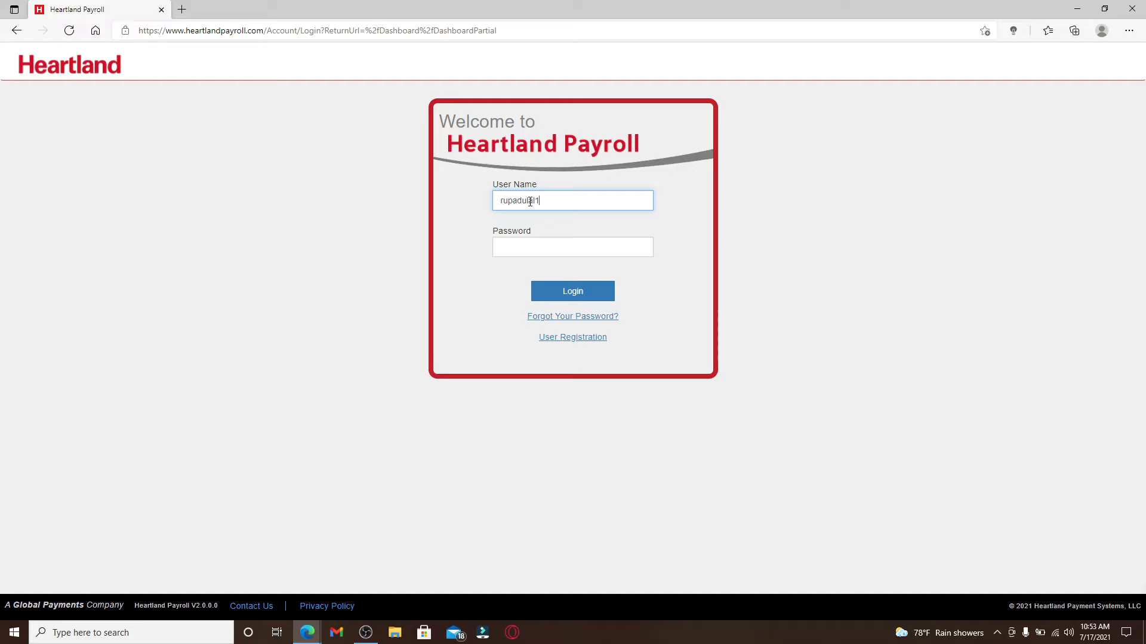
Step: Fill in the password and submit the login
click(572, 247)
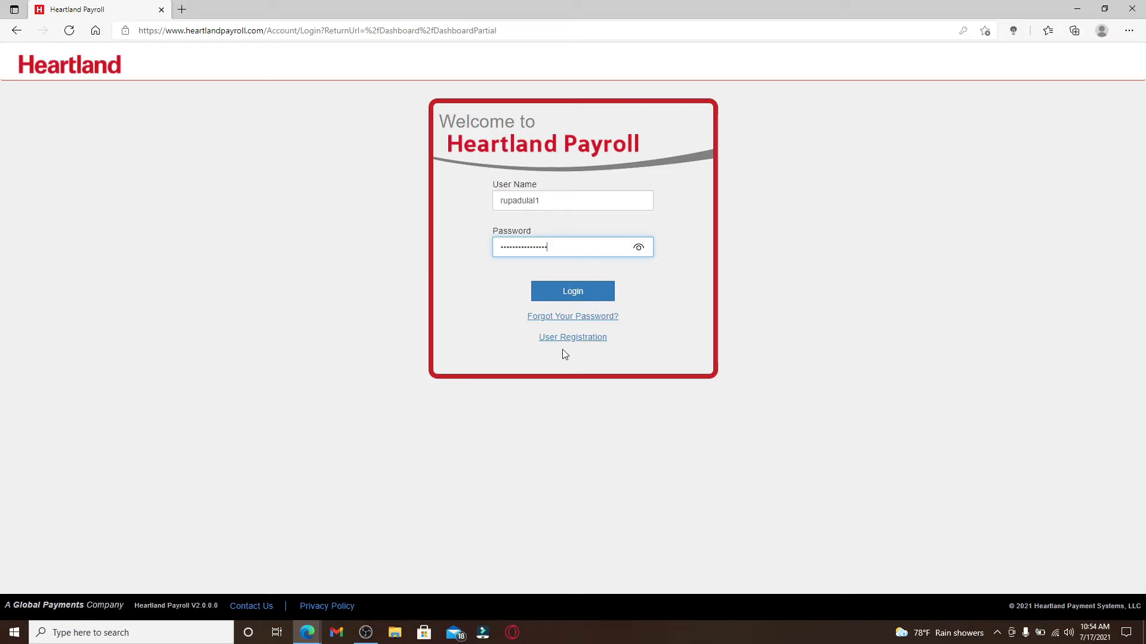
mouse_move(570, 349)
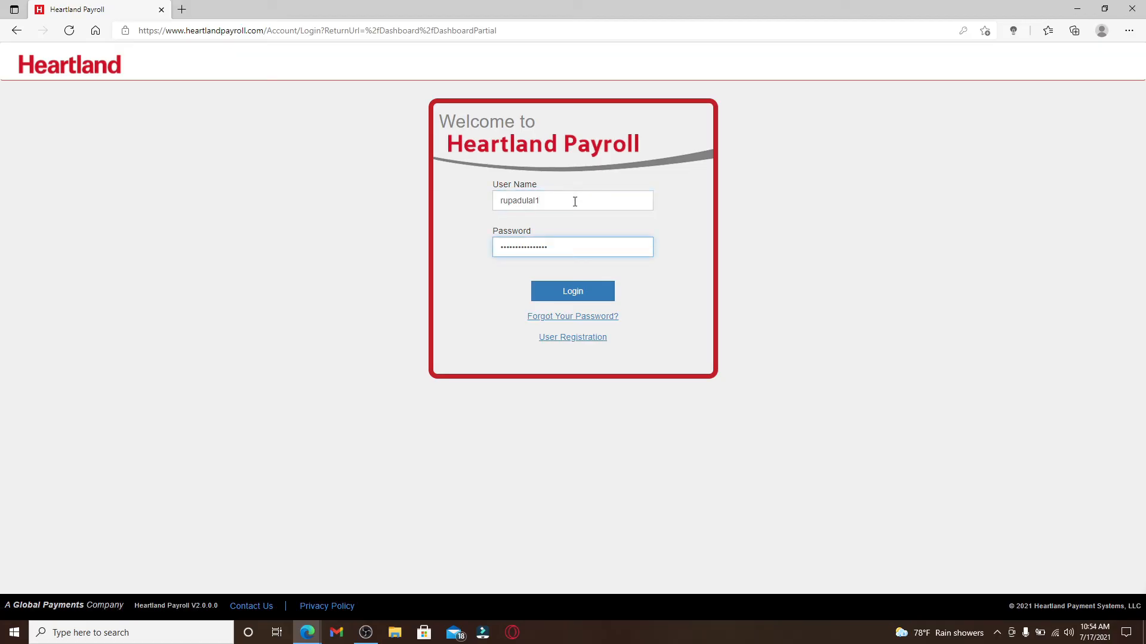
click(572, 291)
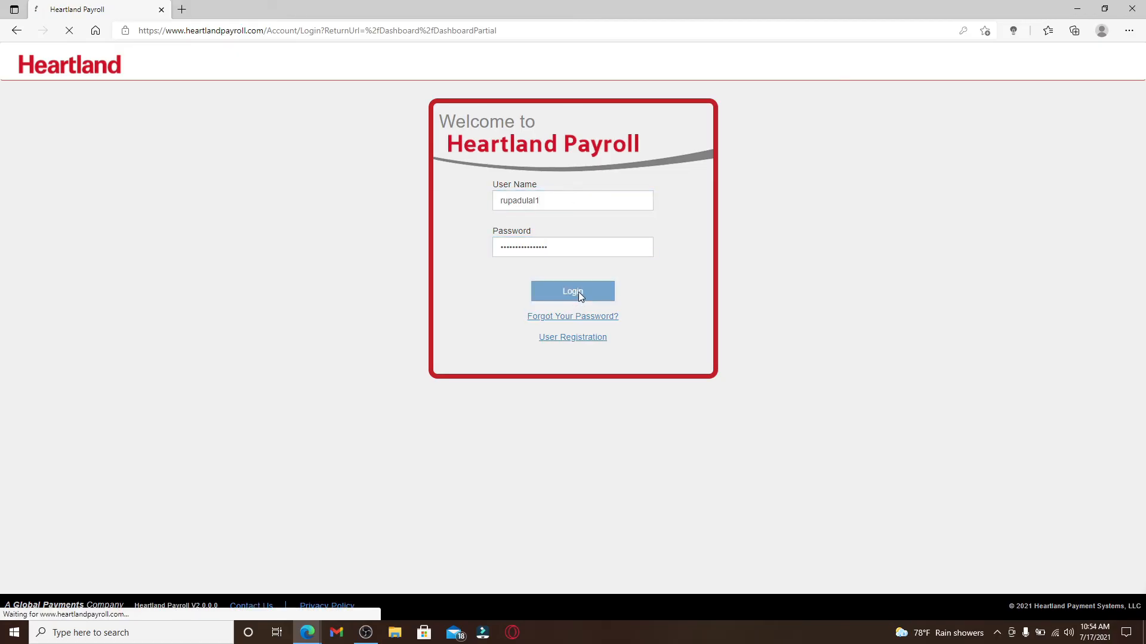